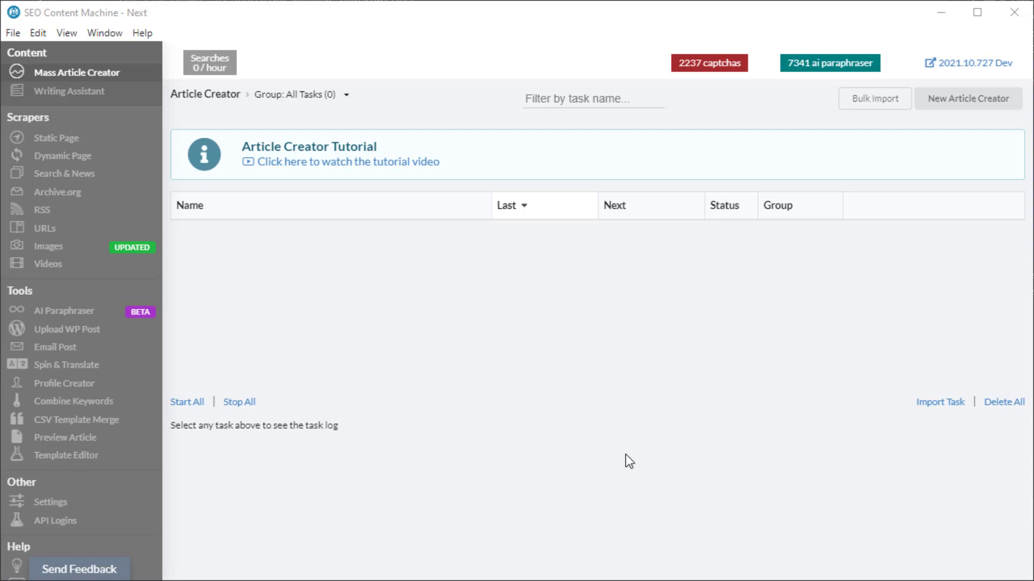
mouse_move(656, 427)
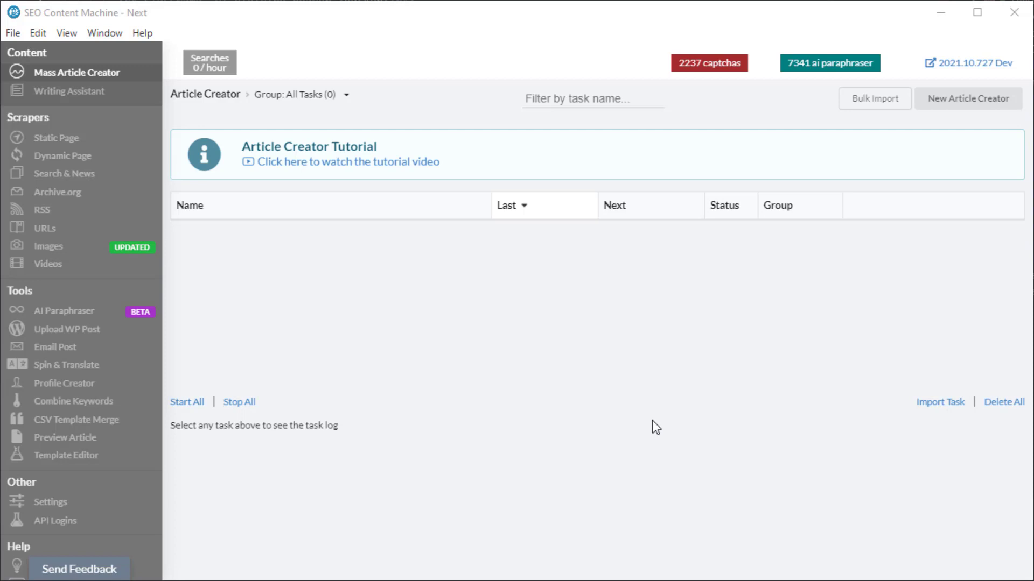
mouse_move(637, 431)
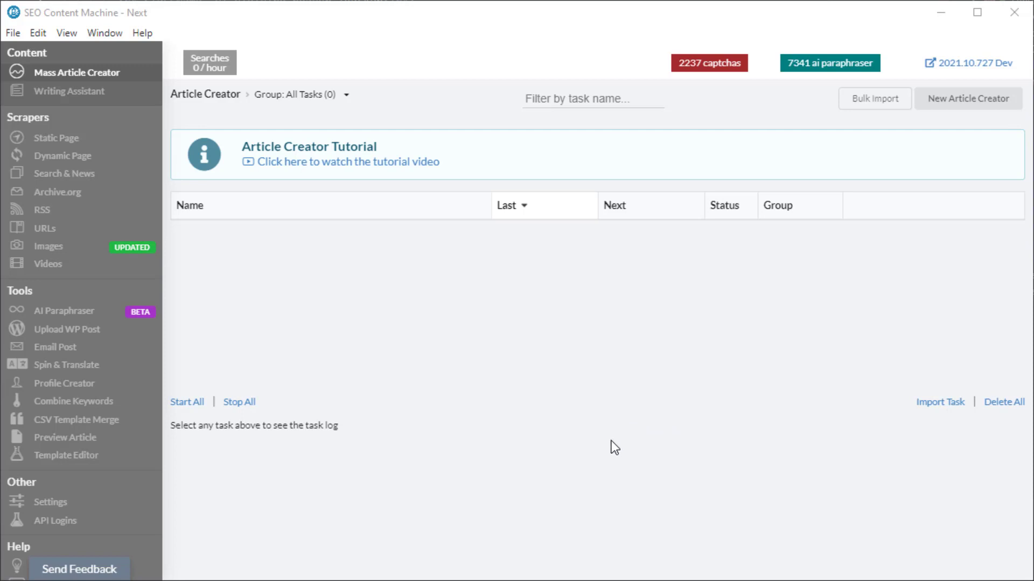
mouse_move(521, 398)
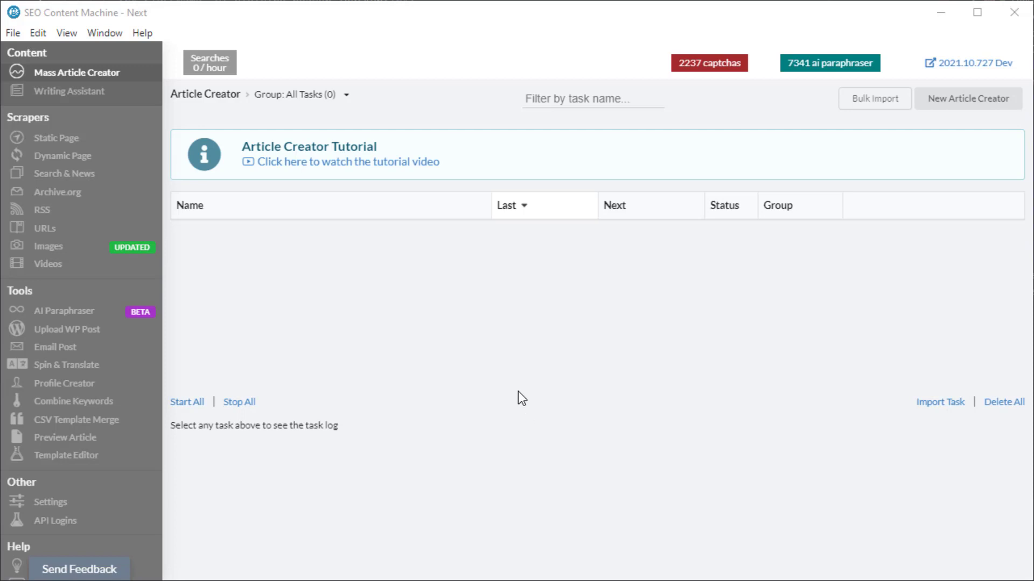
mouse_move(521, 358)
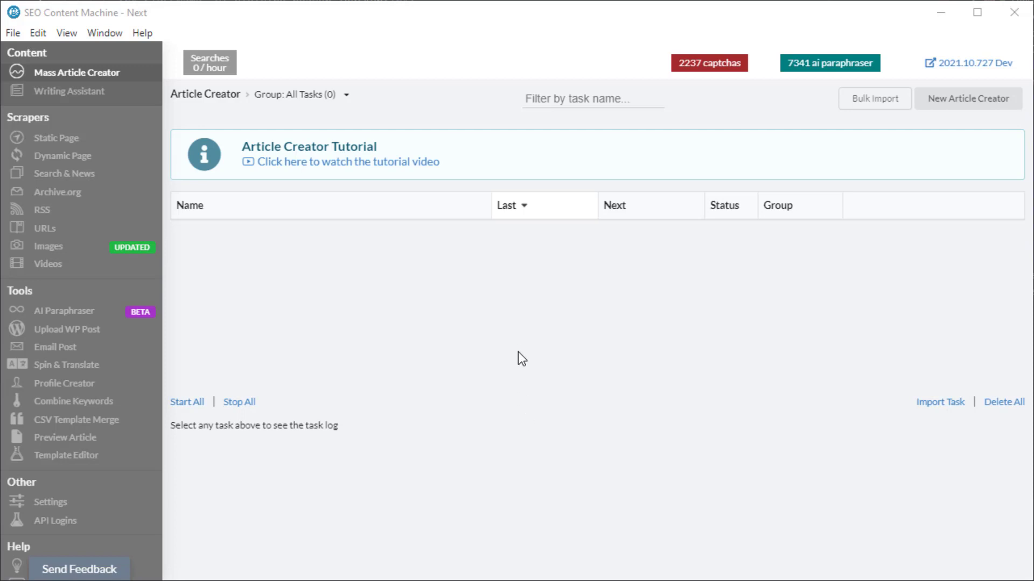
mouse_move(525, 355)
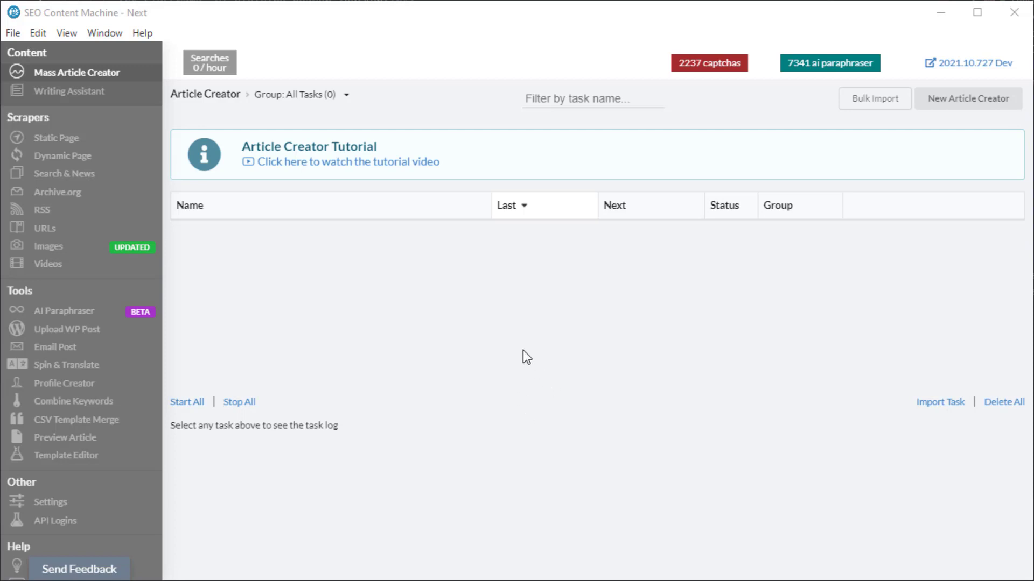
mouse_move(987, 105)
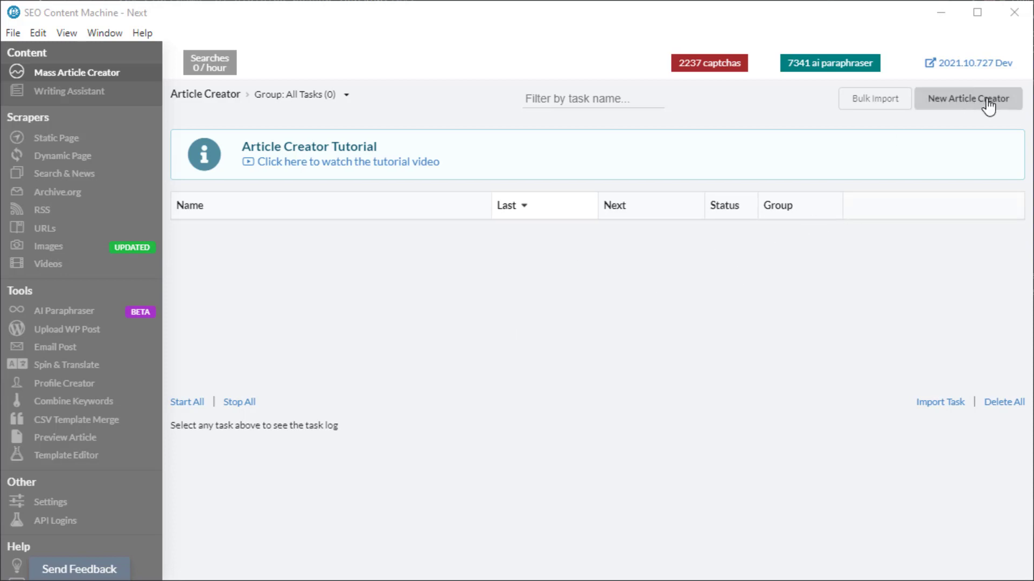
Create a new Article Creator task and select the 'what is green tea' keyword
click(967, 98)
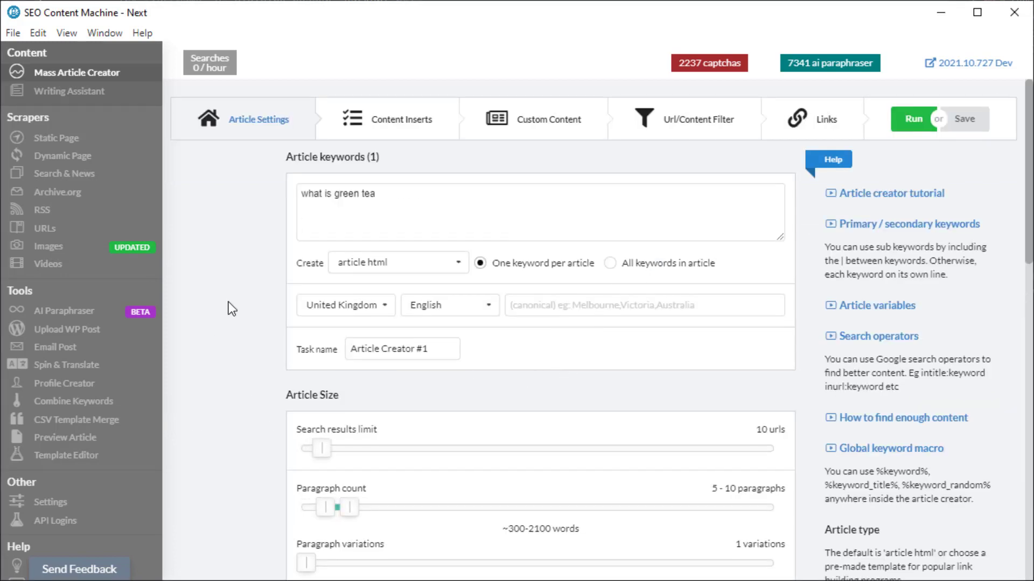
click(439, 214)
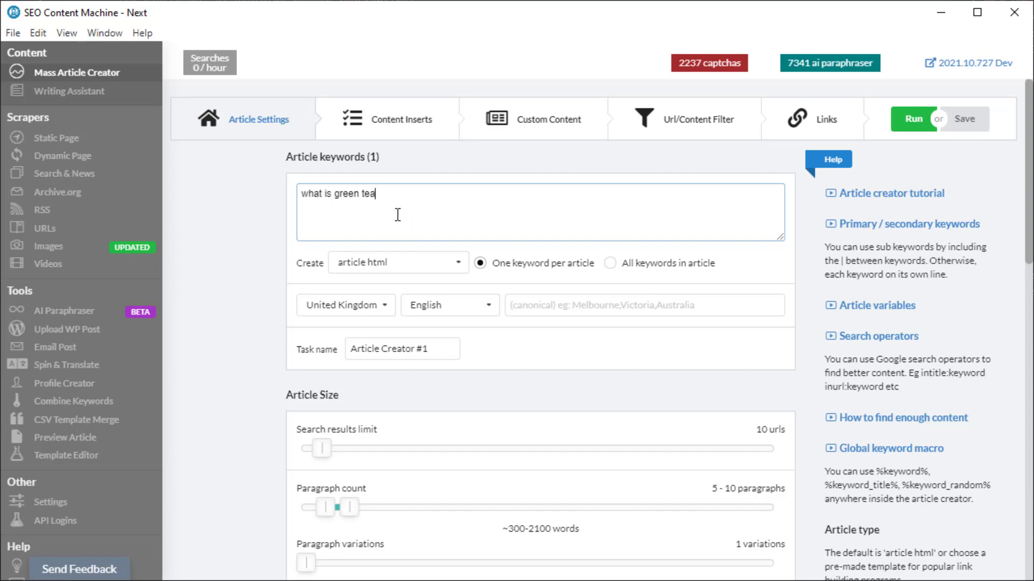
mouse_move(320, 211)
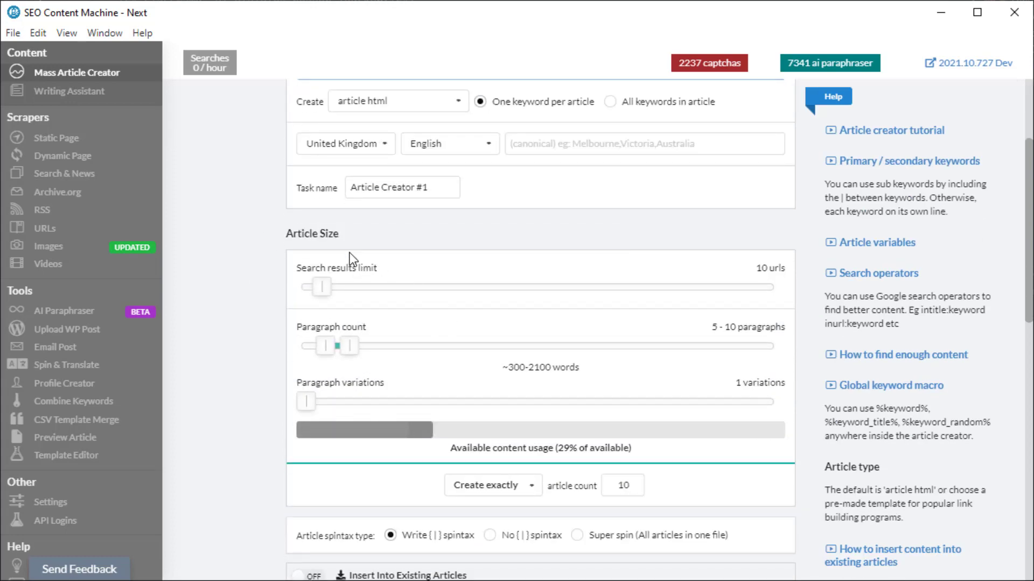
mouse_move(623, 371)
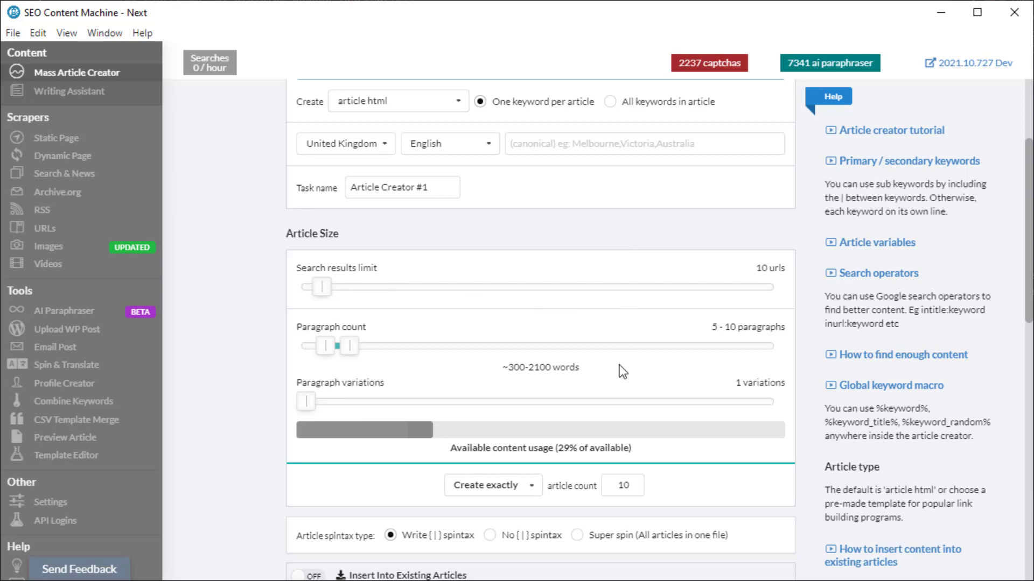
mouse_move(502, 298)
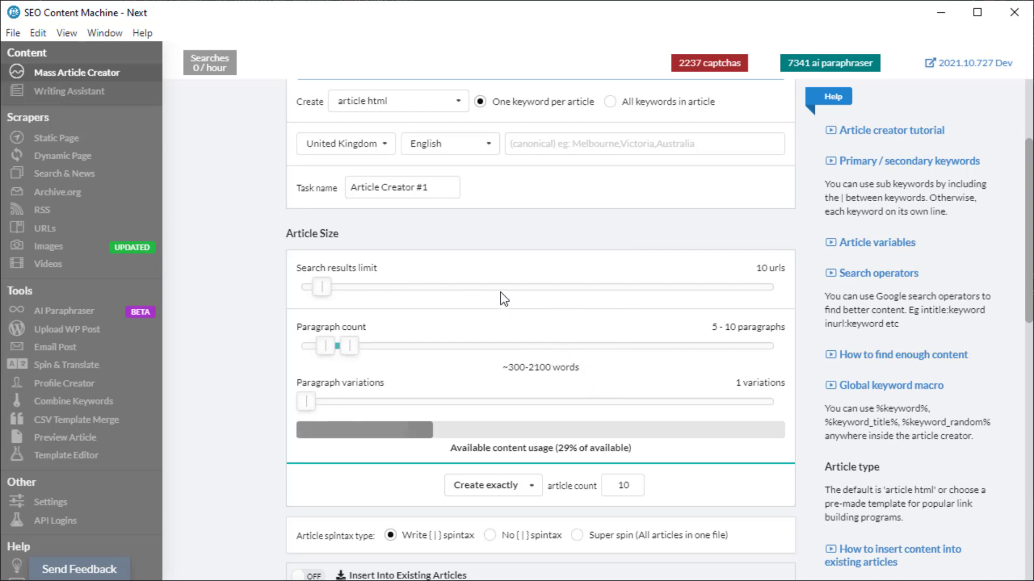
mouse_move(323, 291)
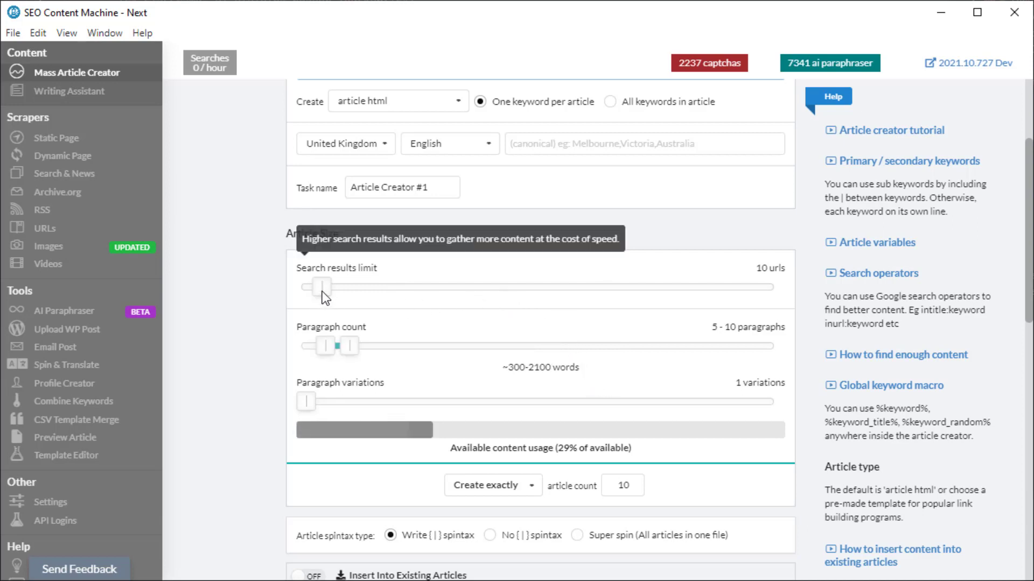
mouse_move(566, 420)
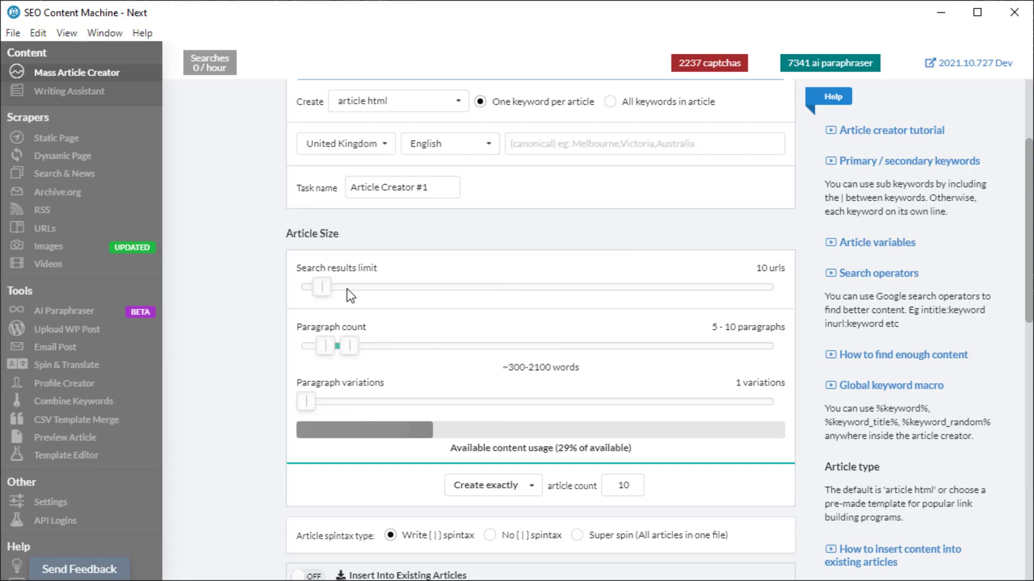
mouse_move(322, 288)
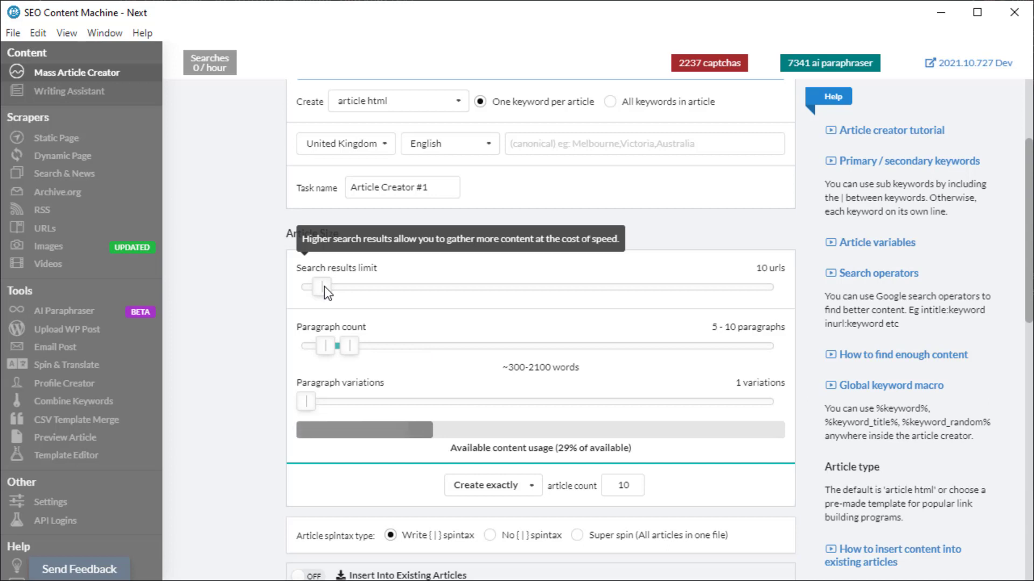
mouse_move(327, 298)
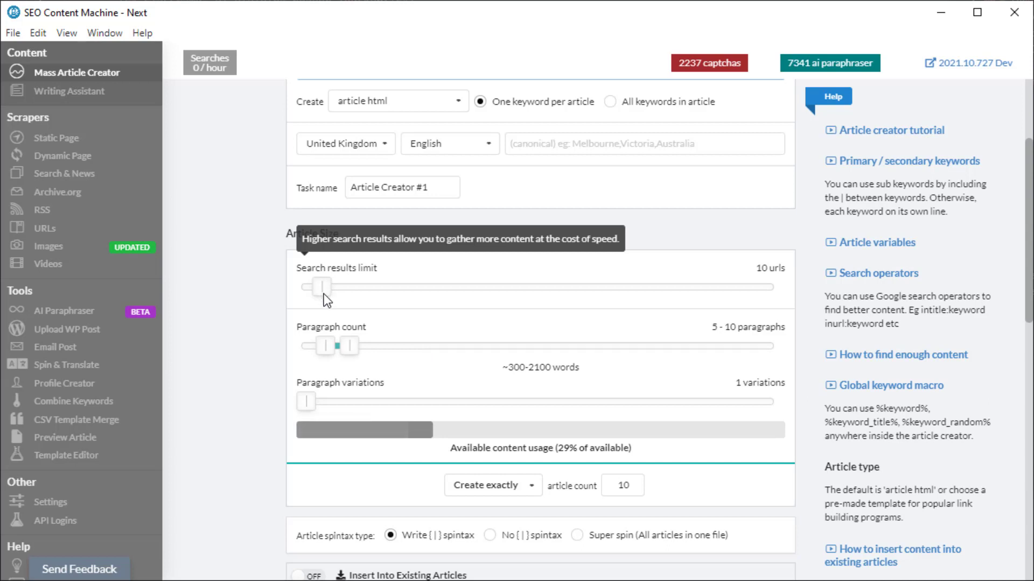
mouse_move(296, 297)
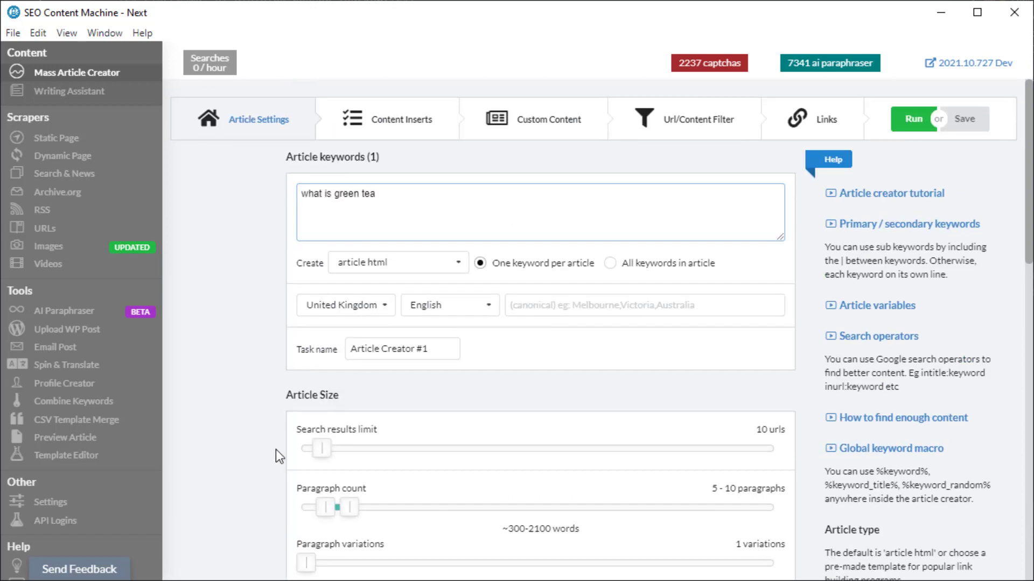
Set the article type to 'question and answers' and show the Content Inserts settings
click(398, 261)
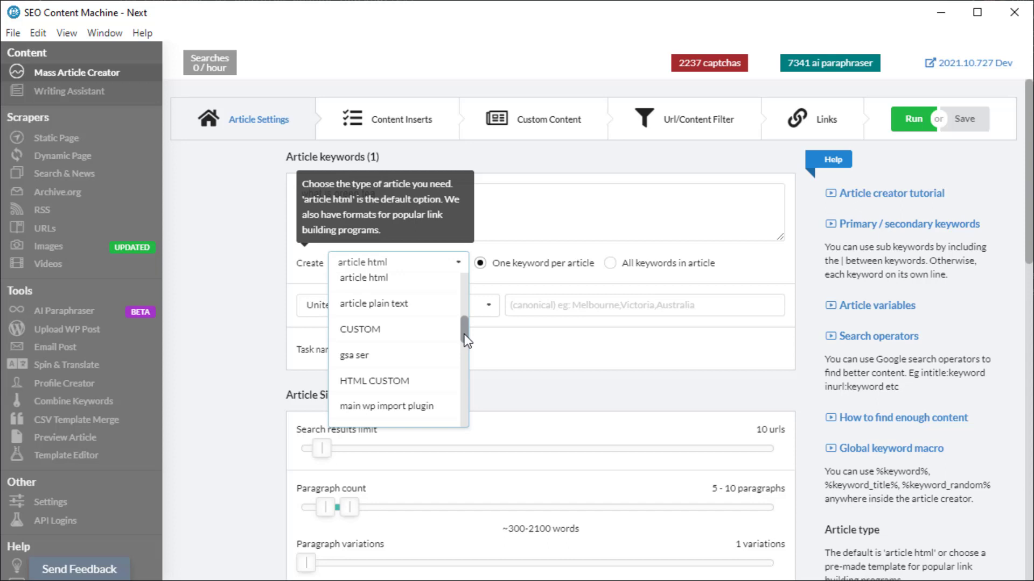
click(396, 262)
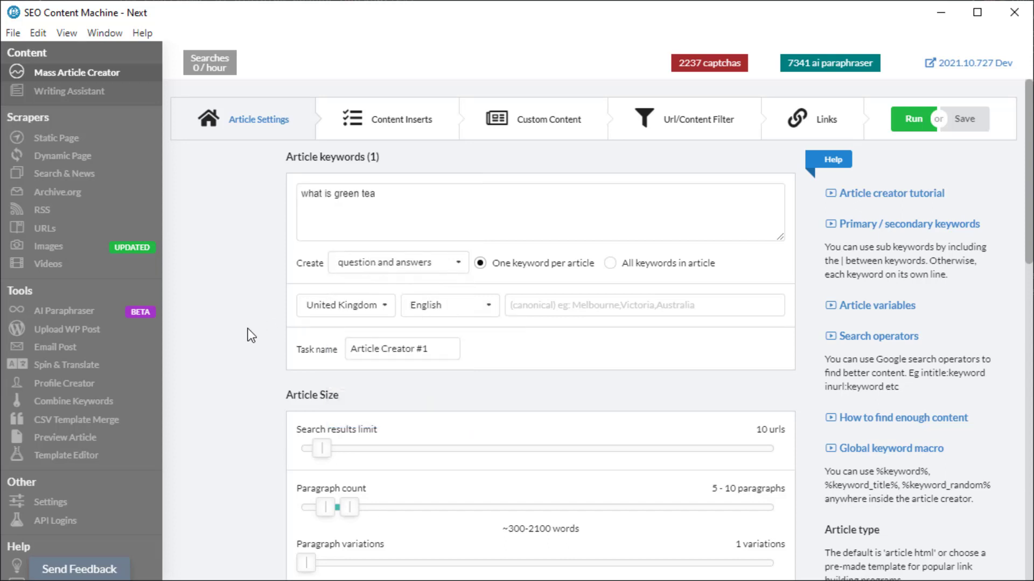
click(340, 232)
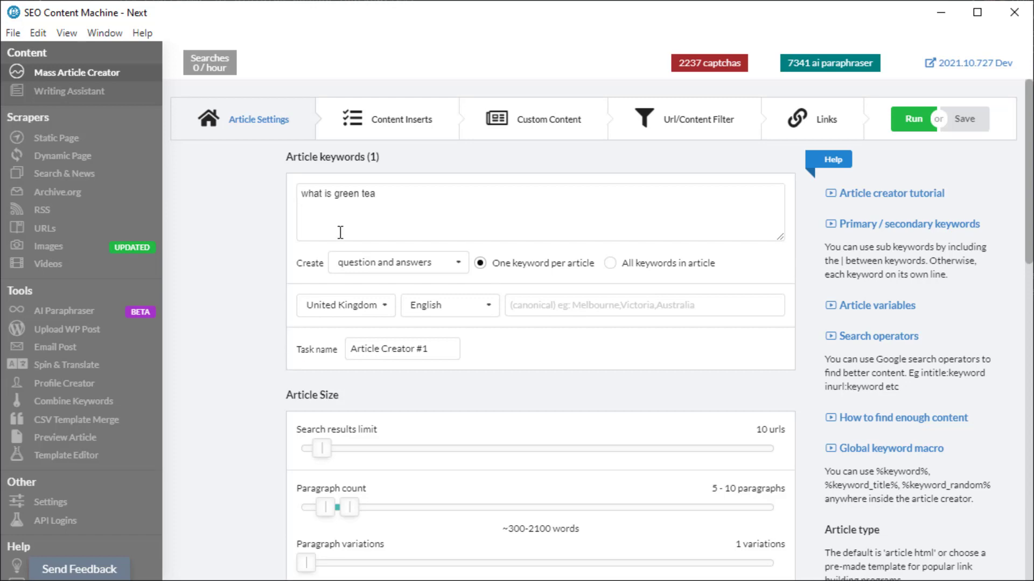
scroll(down, 3)
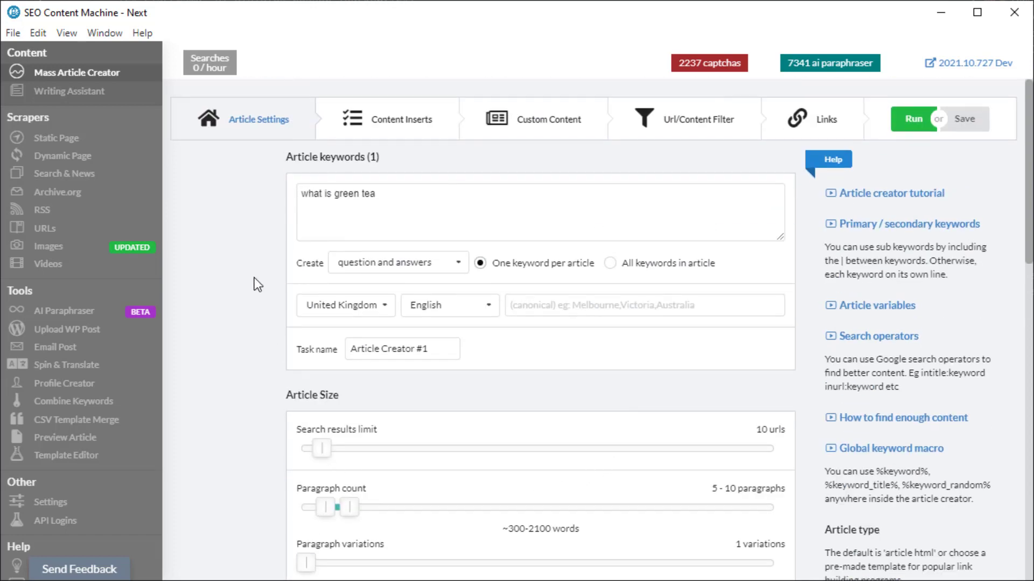
click(402, 119)
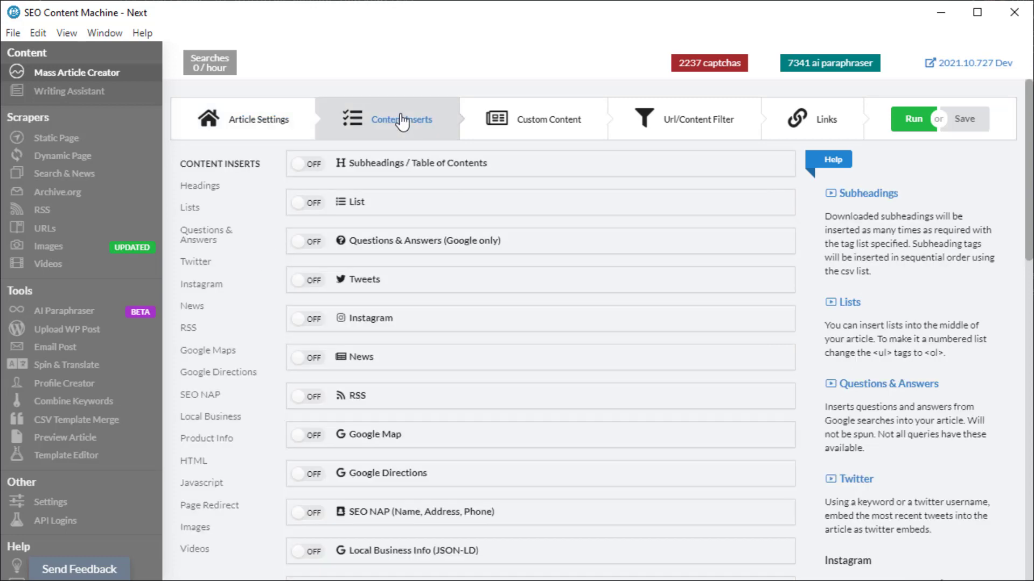
Enable Google Questions & Answers inserts with a 999–999 count and save the task
click(306, 240)
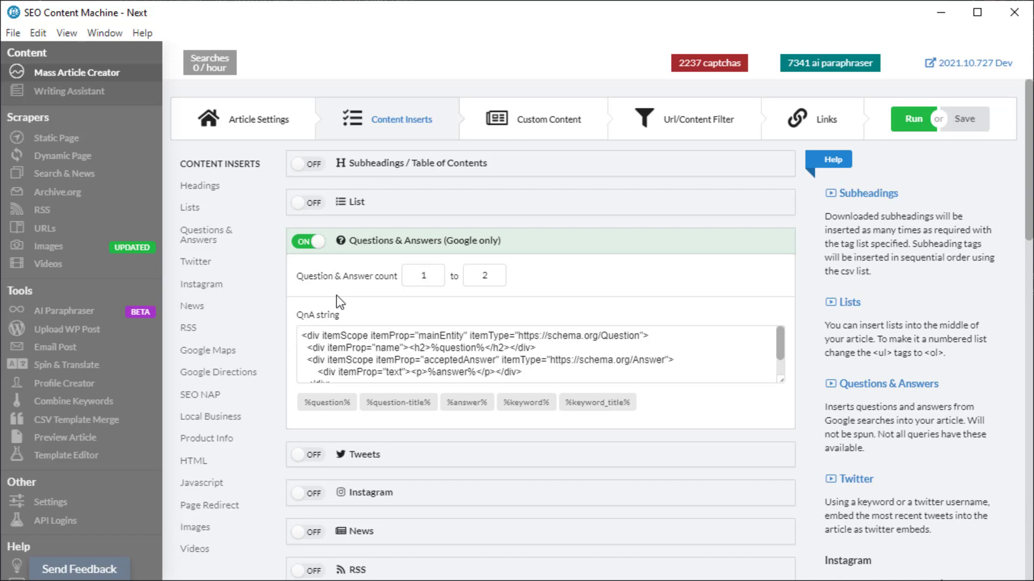
mouse_move(441, 301)
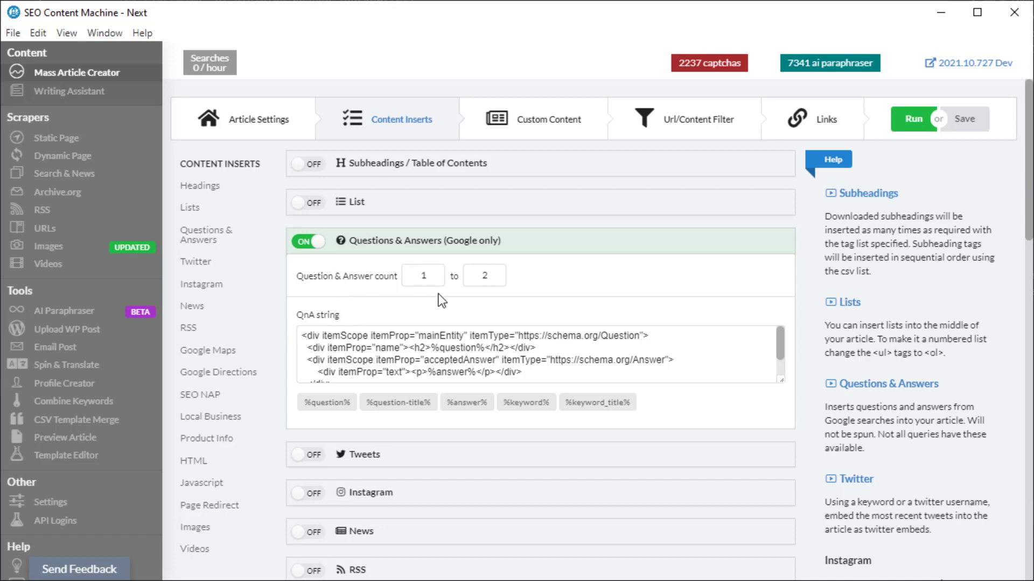
mouse_move(467, 311)
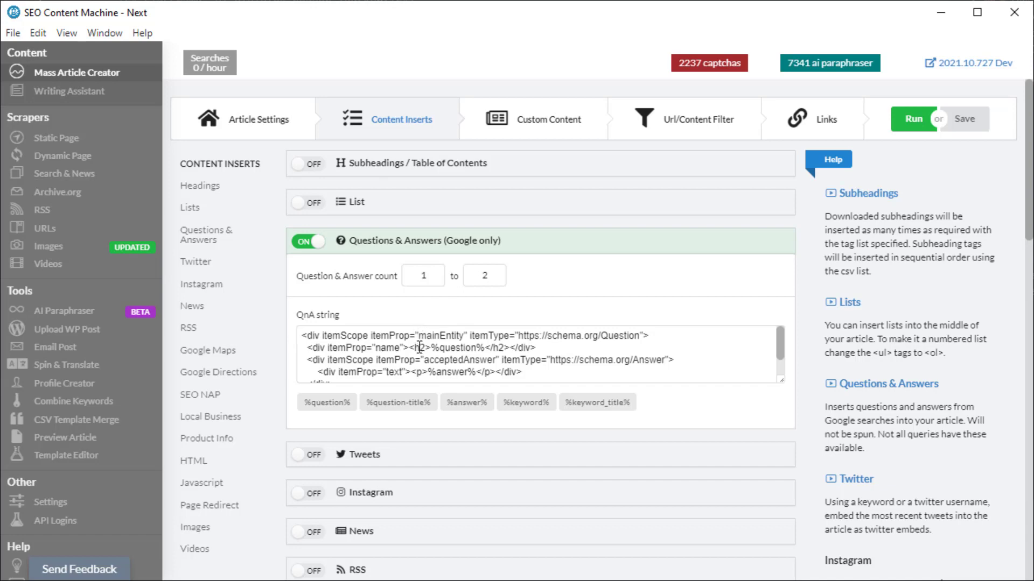
click(422, 276)
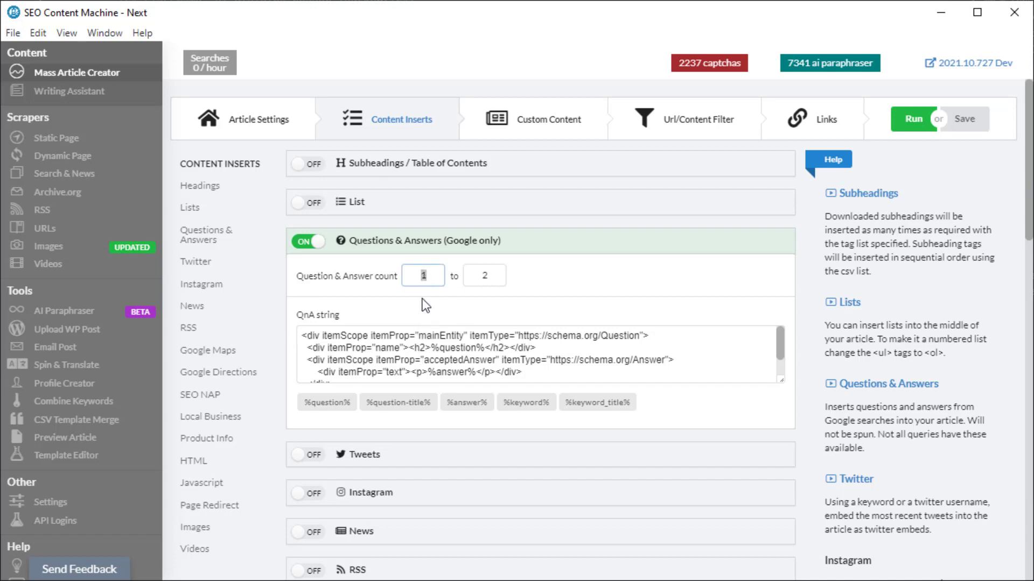
text(999)
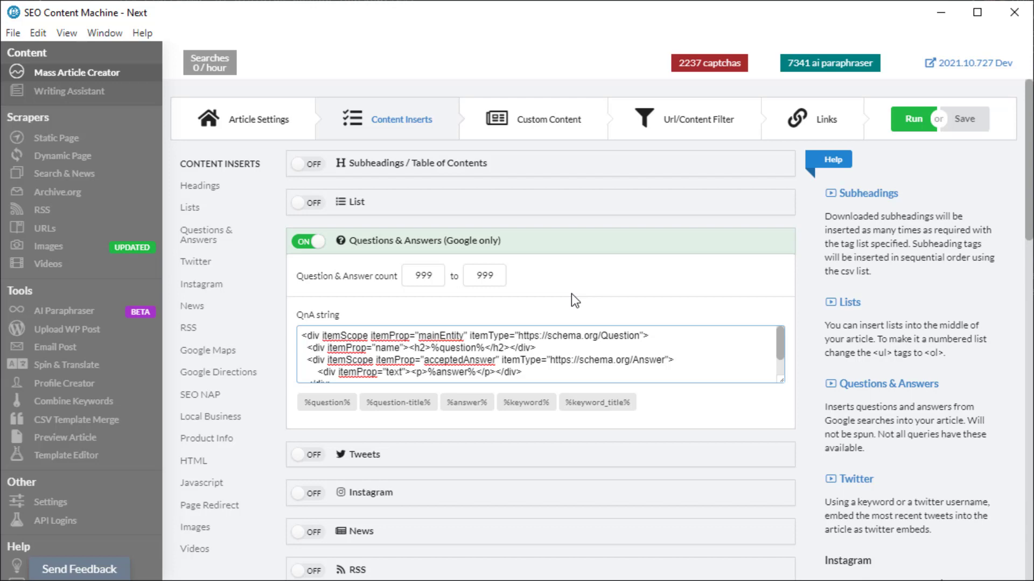
mouse_move(570, 314)
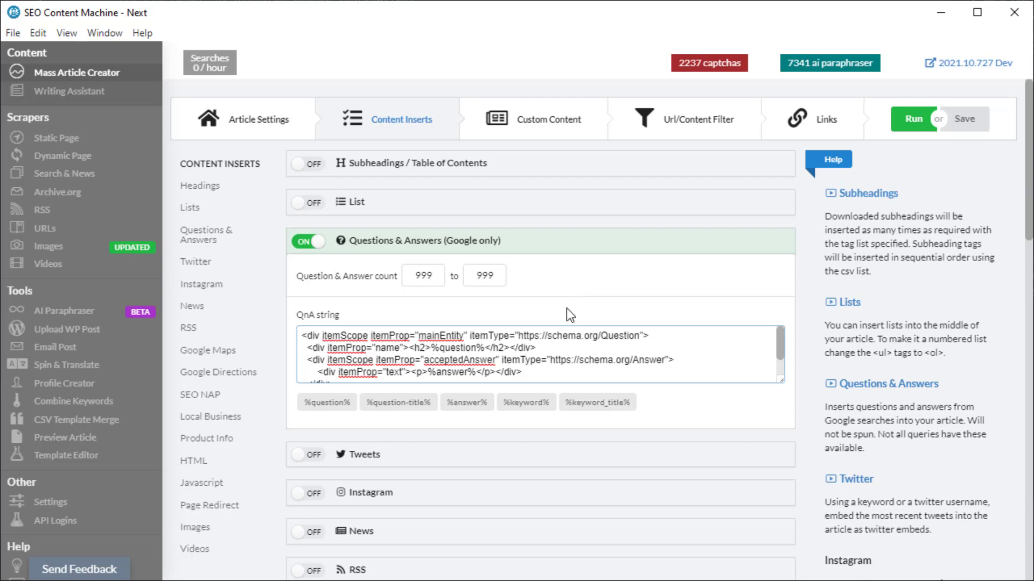
mouse_move(560, 304)
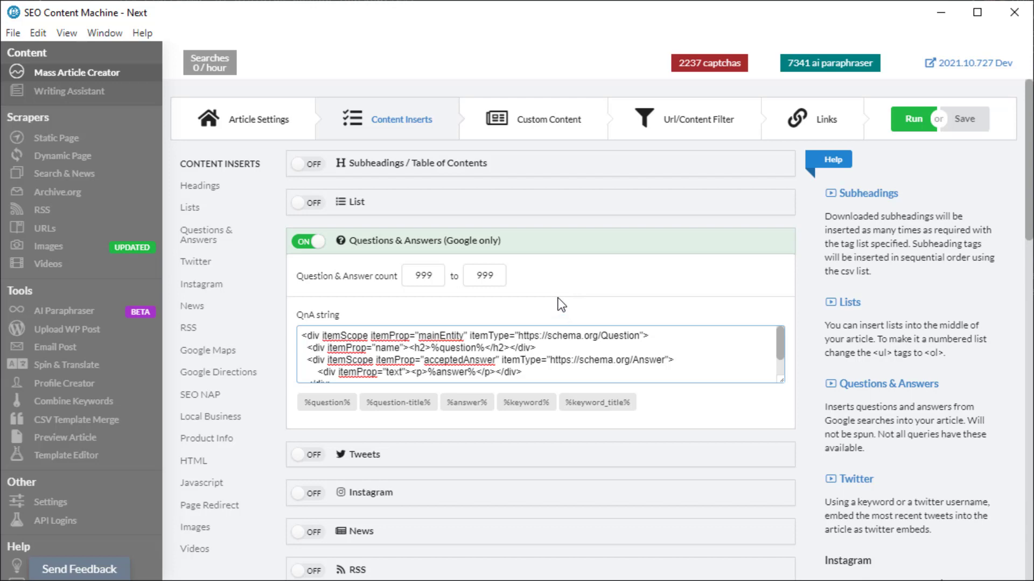
mouse_move(543, 274)
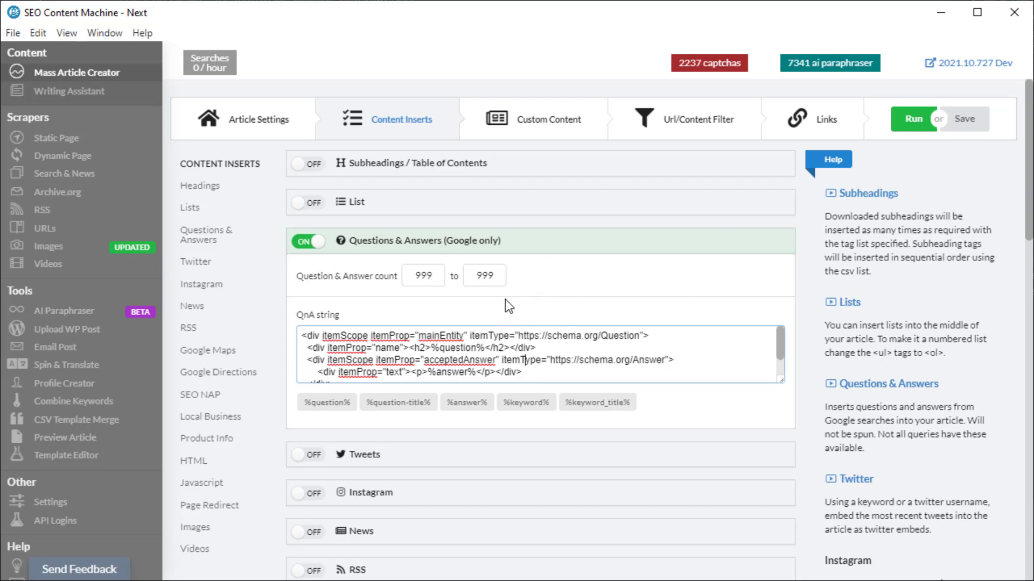
mouse_move(513, 323)
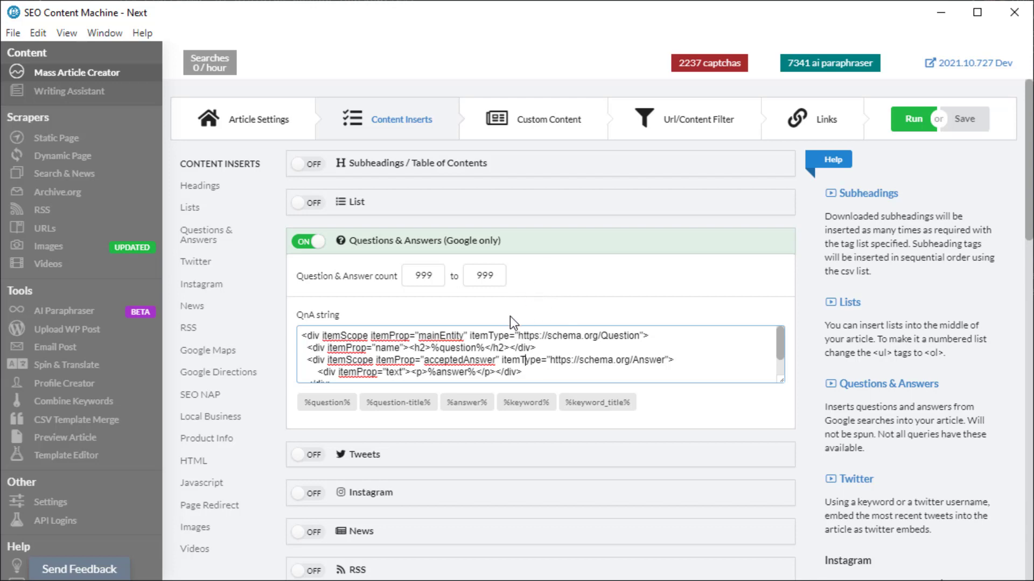
mouse_move(405, 284)
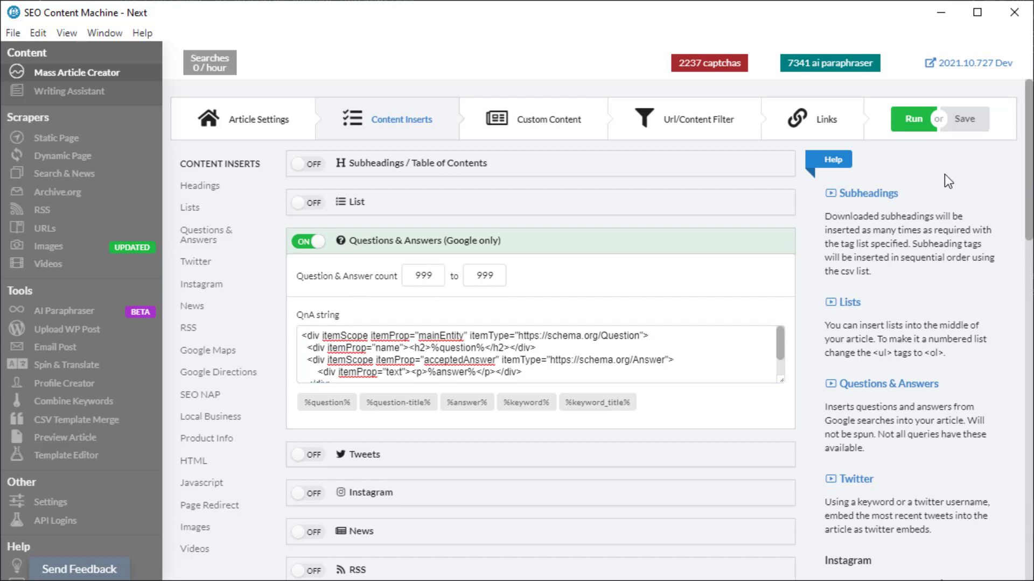
click(76, 73)
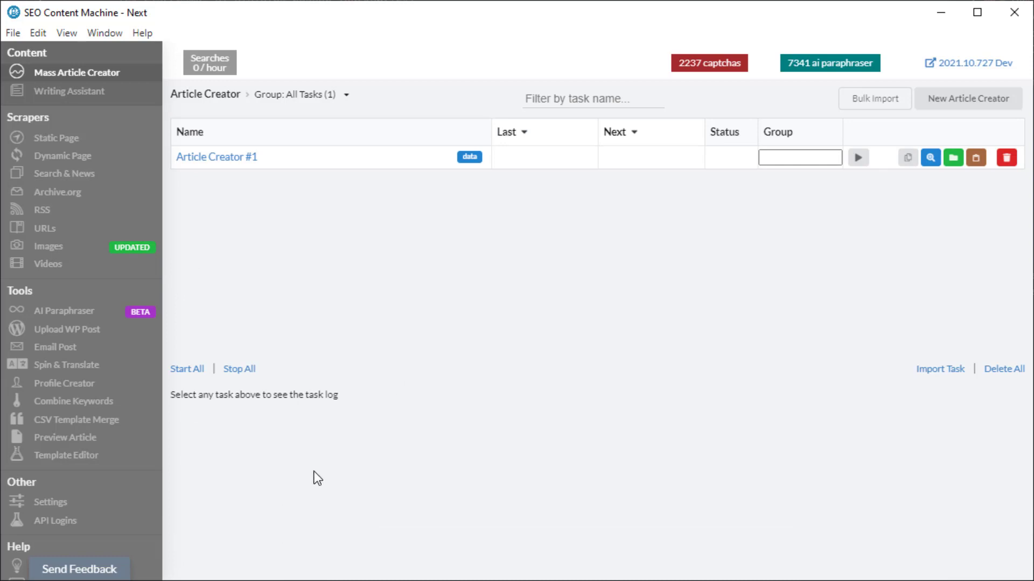
mouse_move(50, 502)
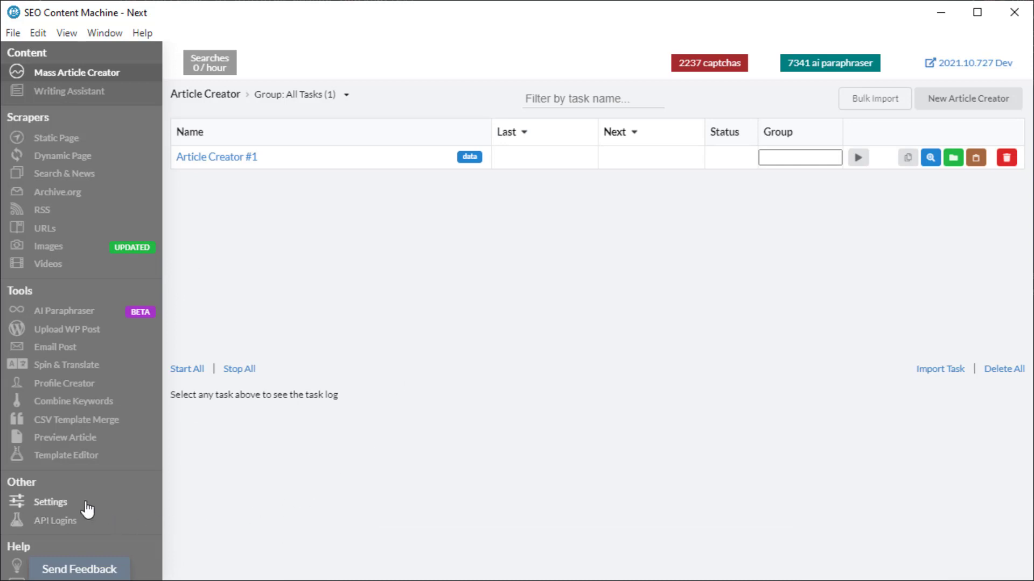
Change Google QnA Query Count in Settings to 50 and return to Mass Article Creator
click(50, 501)
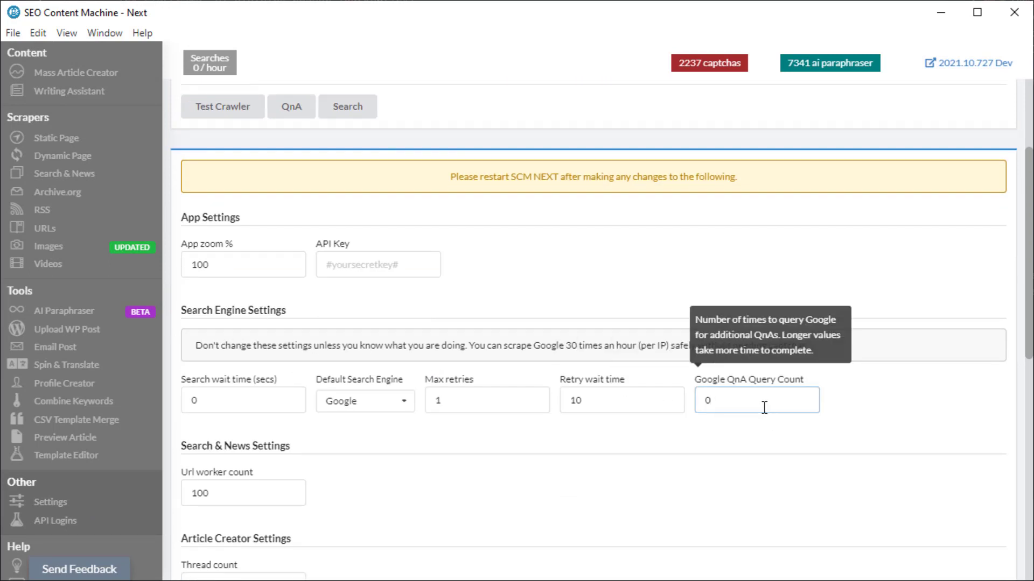
mouse_move(585, 412)
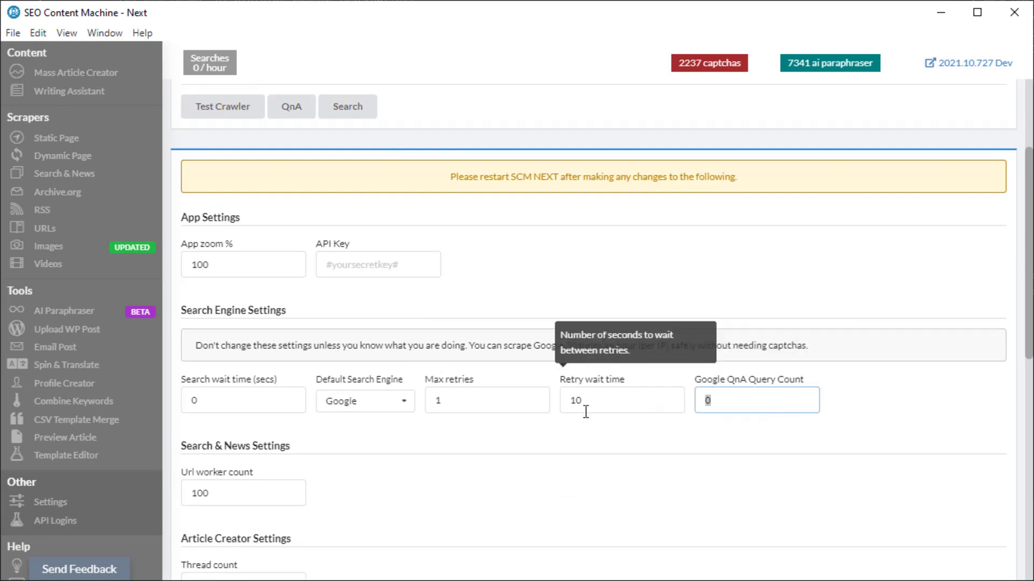
text(25)
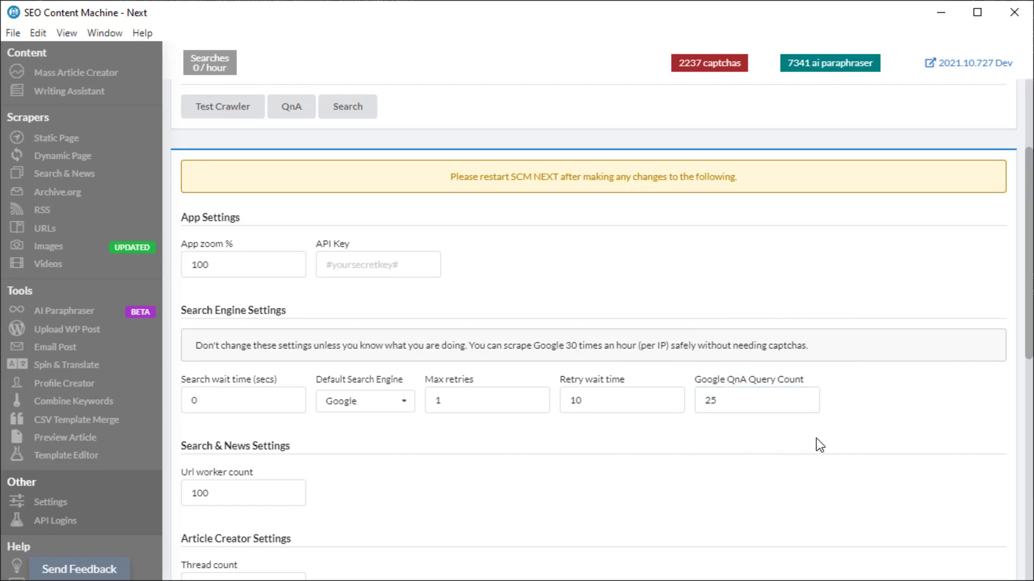
mouse_move(786, 456)
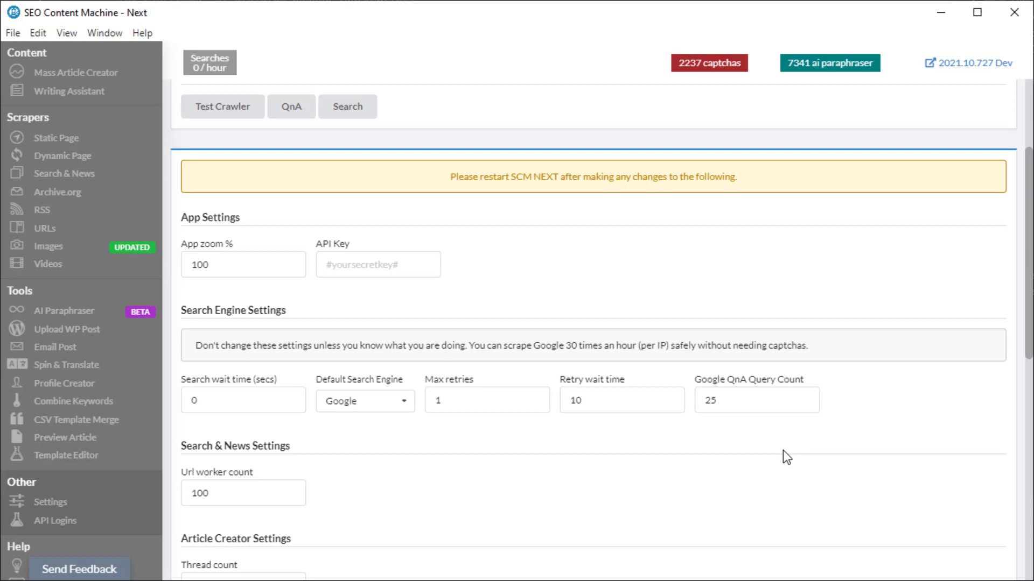
mouse_move(784, 452)
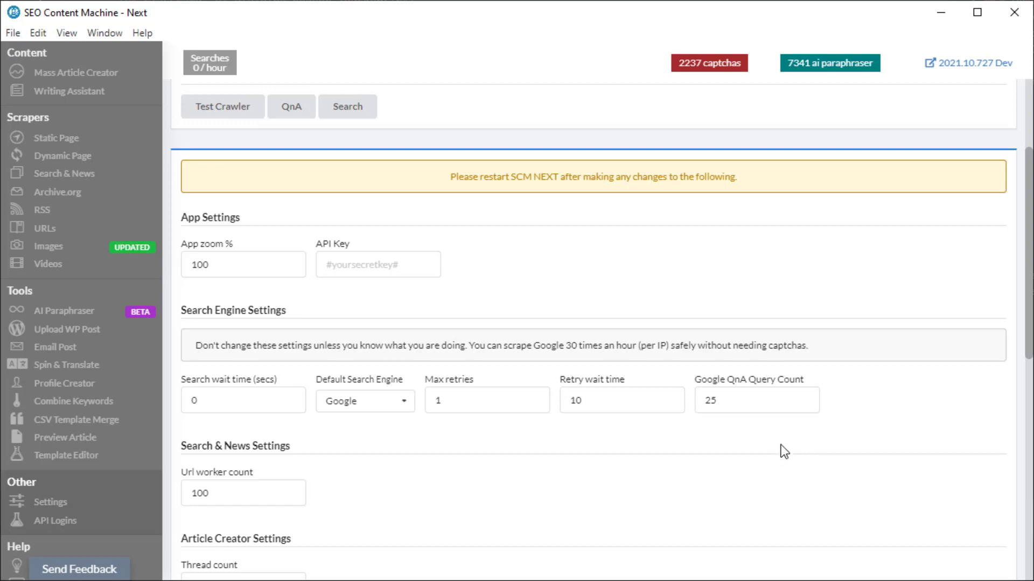
mouse_move(771, 458)
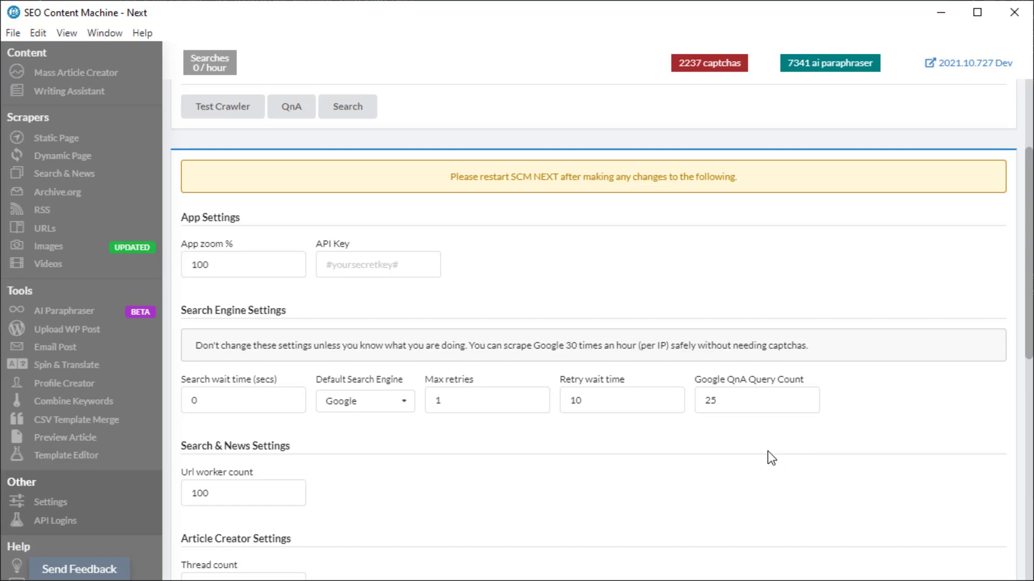
mouse_move(745, 426)
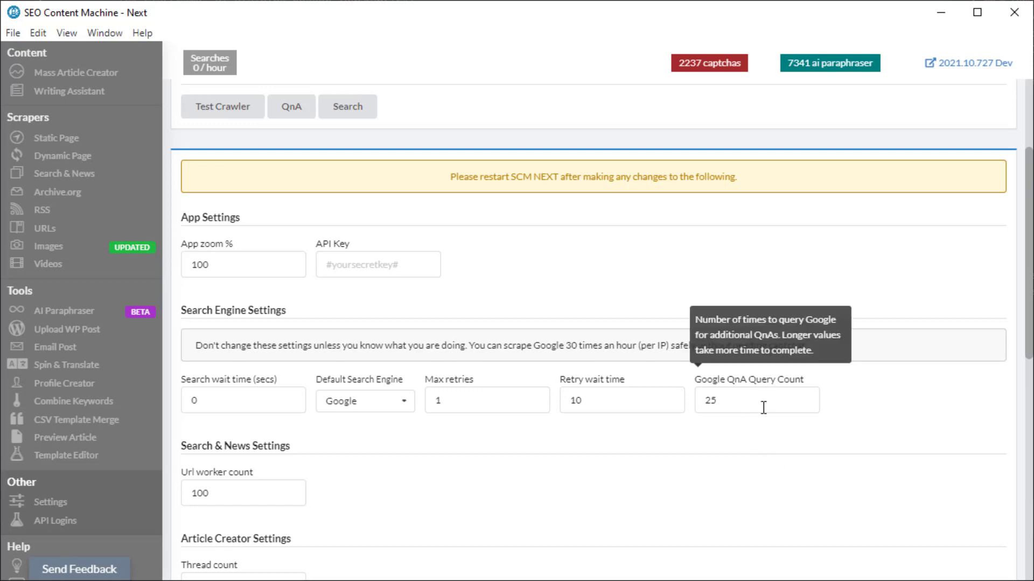
mouse_move(727, 425)
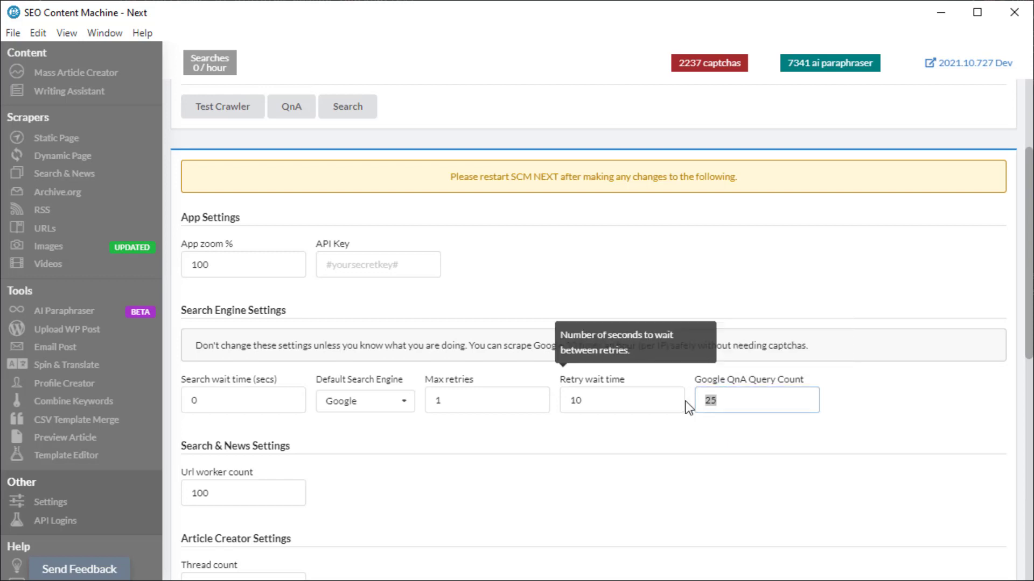
mouse_move(874, 421)
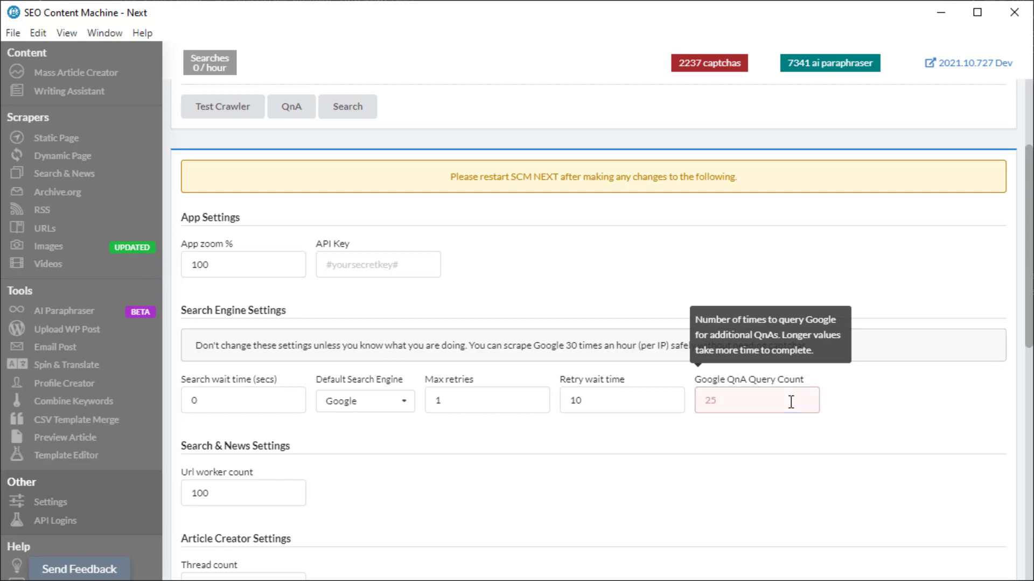
text(50)
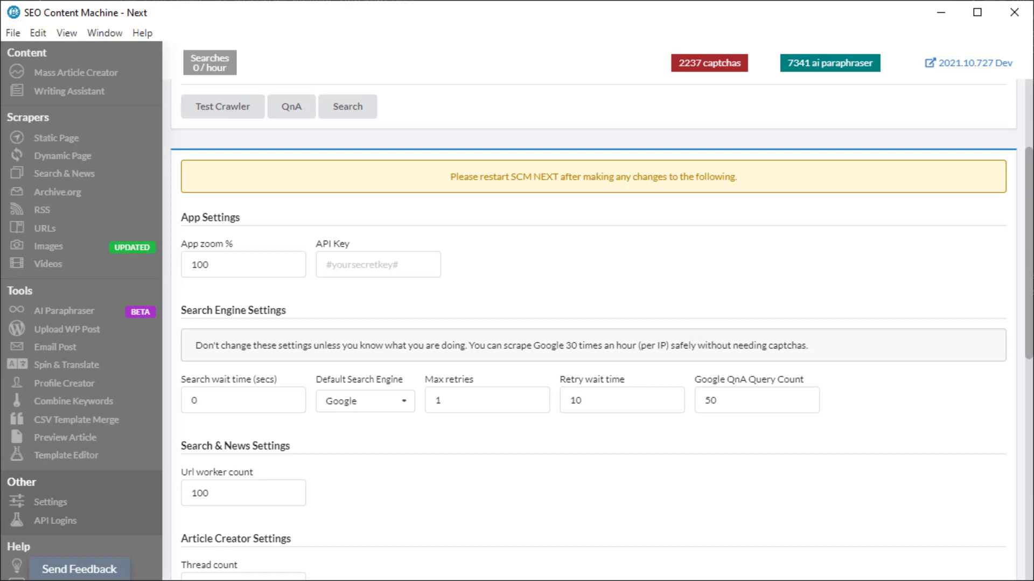
click(76, 73)
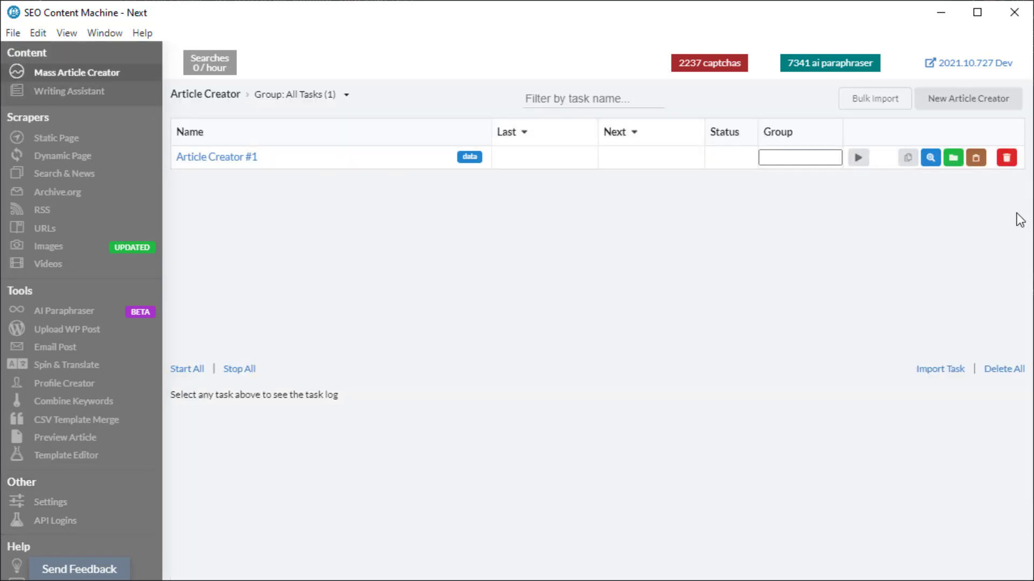
Run Article Creator #1 and follow its log until it reports 83 Q&As
click(858, 158)
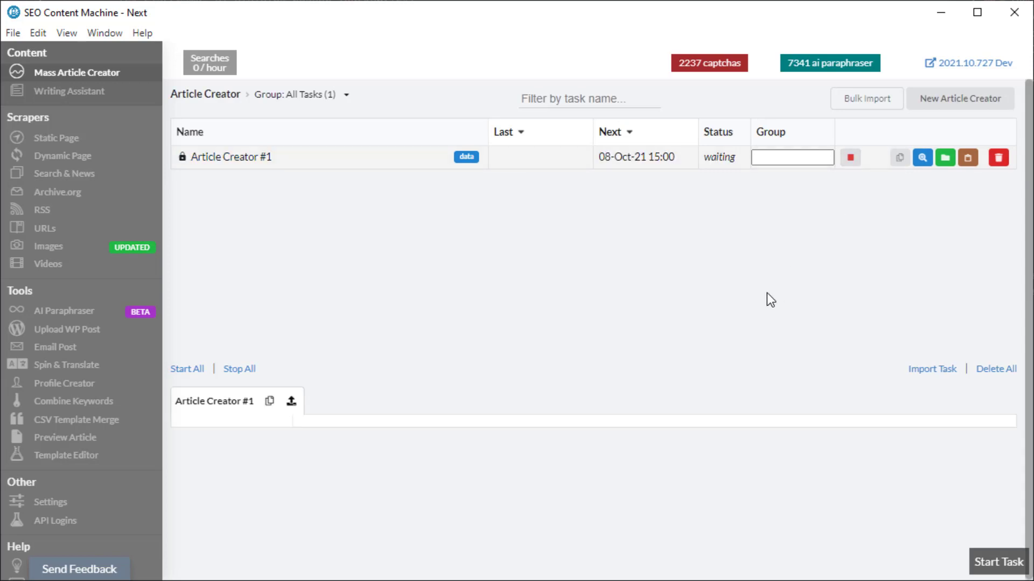
click(998, 561)
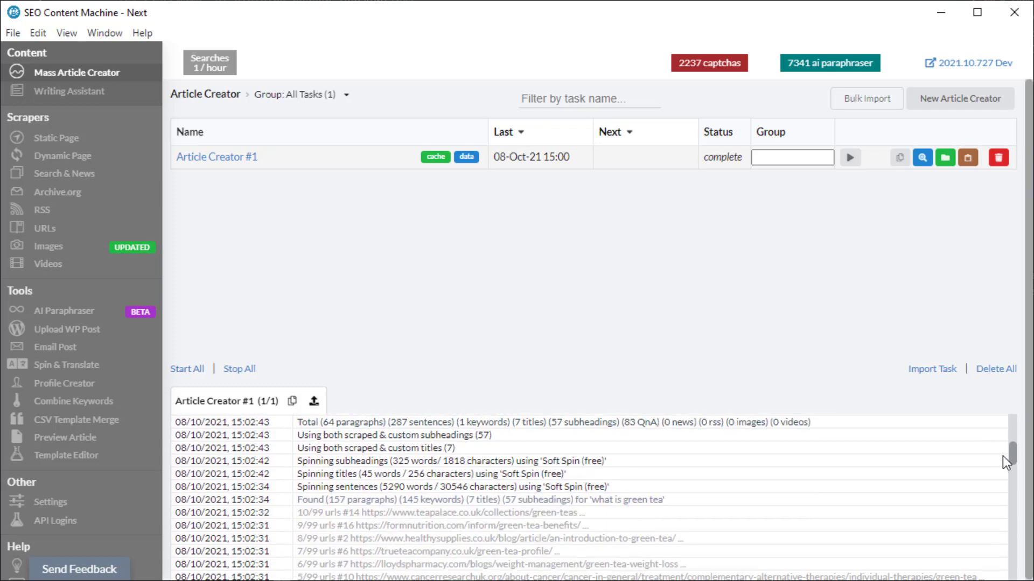
scroll(down, 3)
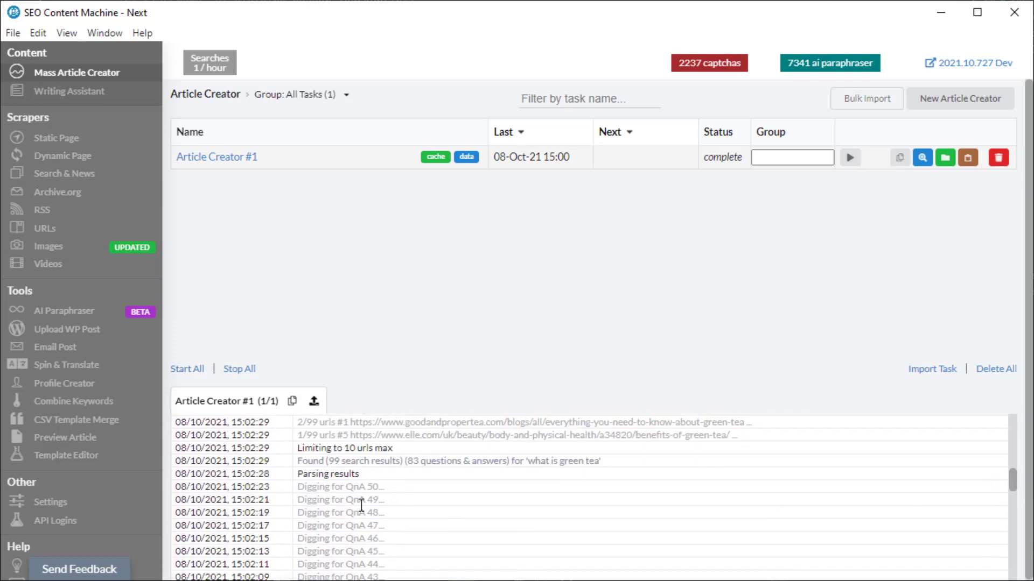
mouse_move(411, 456)
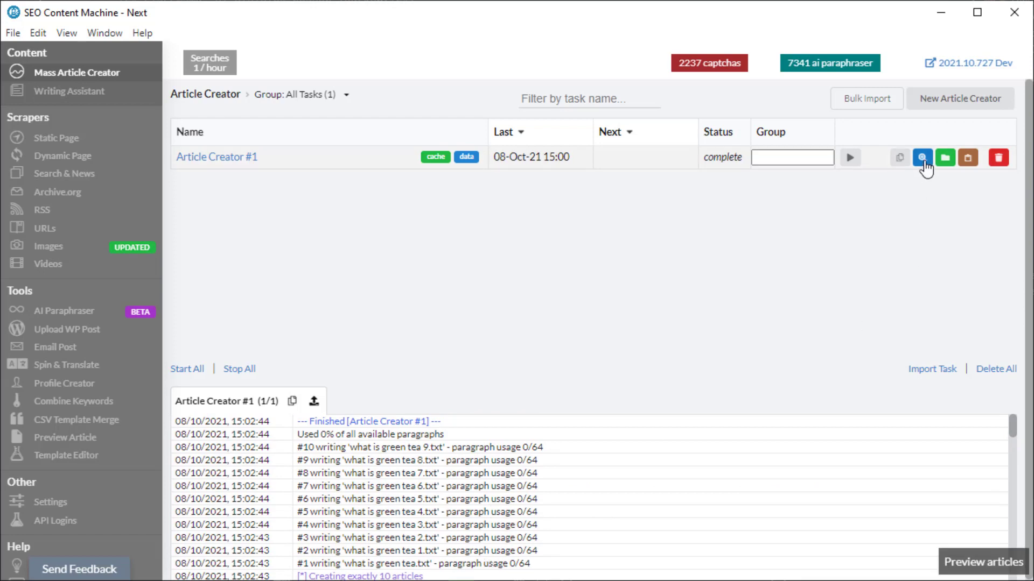
Preview 'what is green tea 9.txt' and scroll through its Q&A sections
click(922, 157)
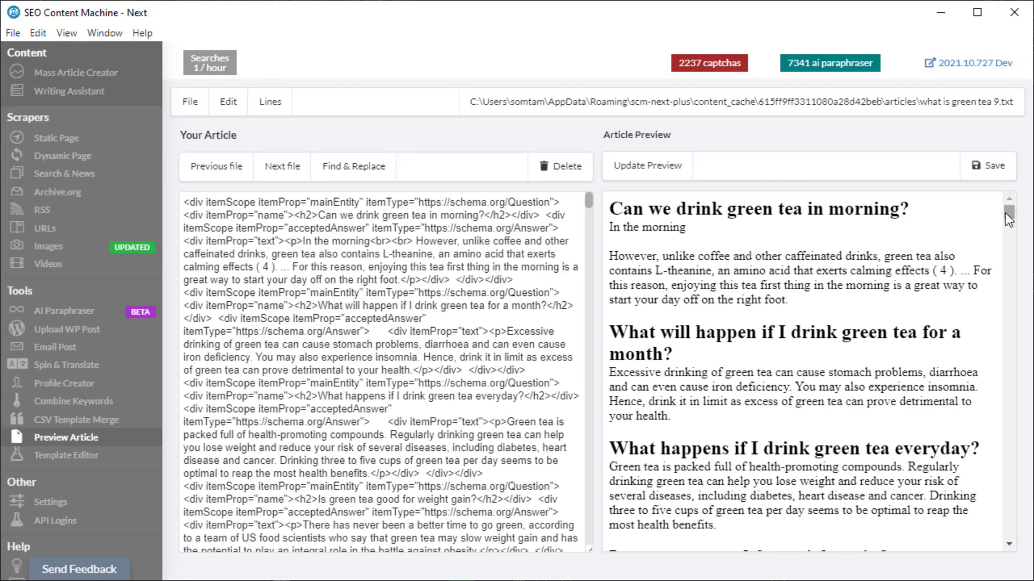
scroll(down, 3)
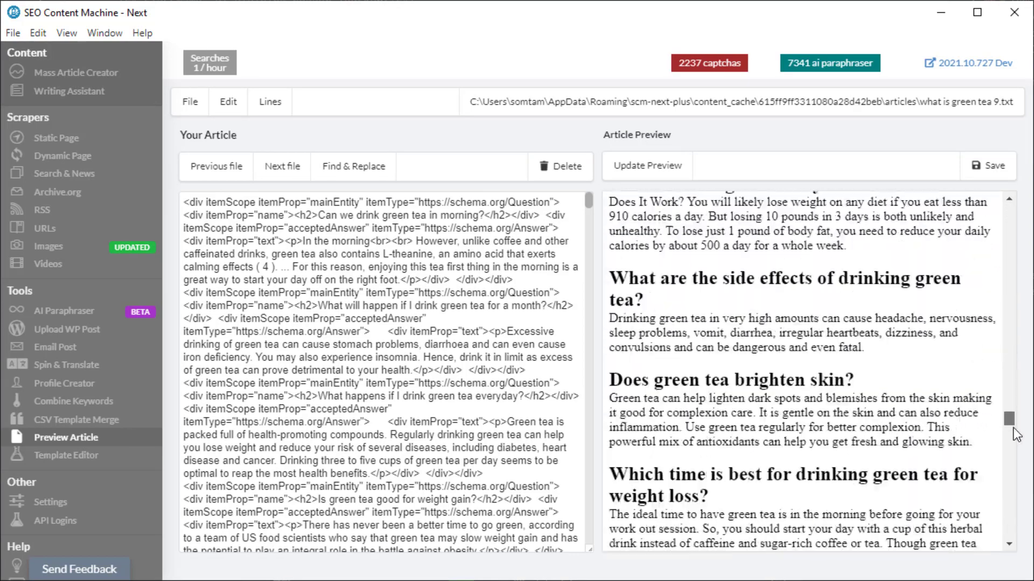
scroll(down, 3)
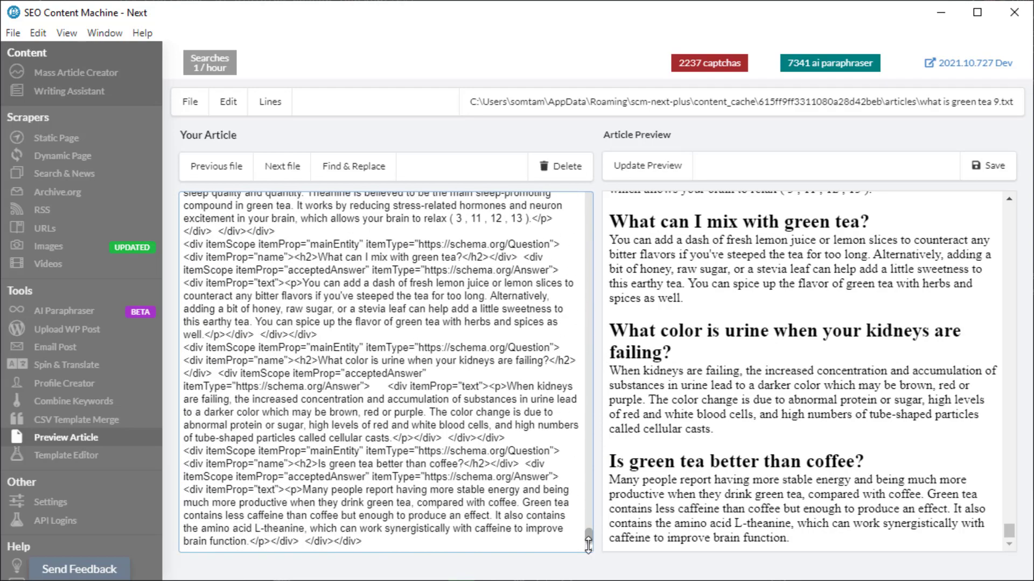
mouse_move(876, 508)
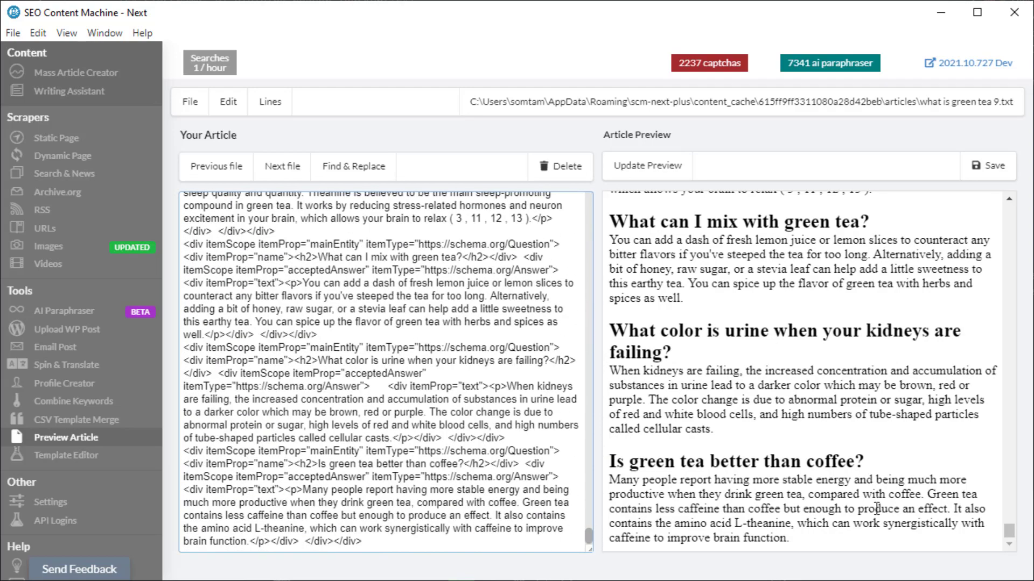